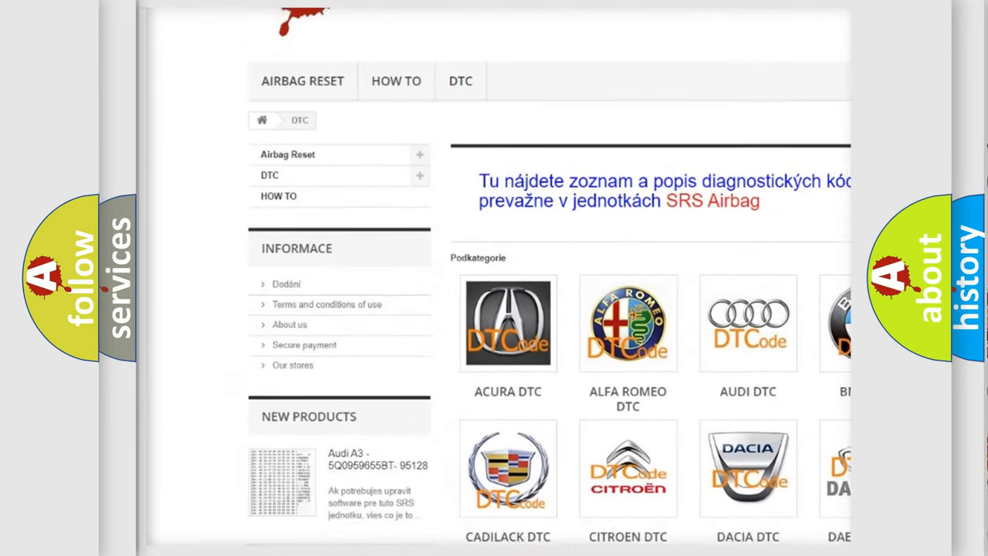
{"action": "scroll", "scroll_direction": "down", "scroll_amount": 3}
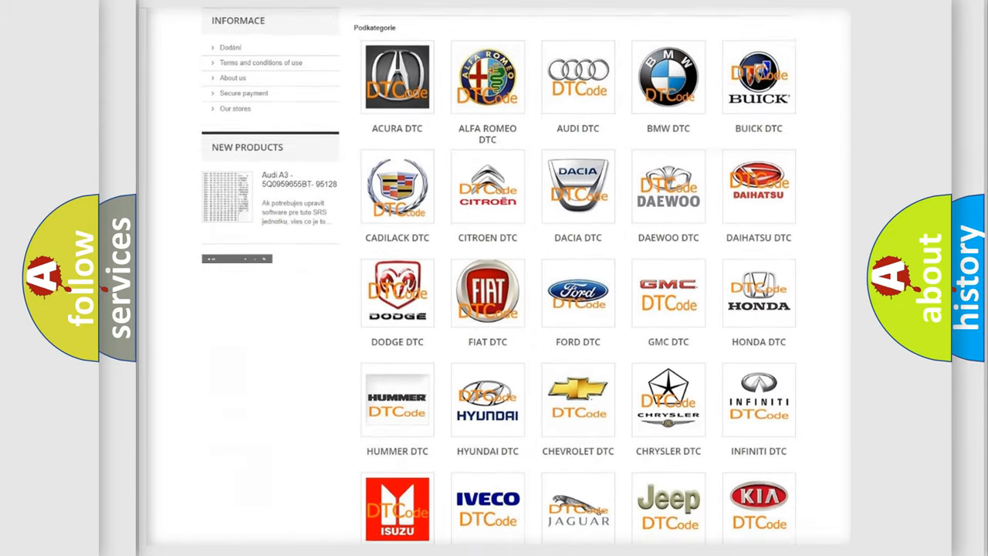
{"action": "scroll", "scroll_direction": "down", "scroll_amount": 3}
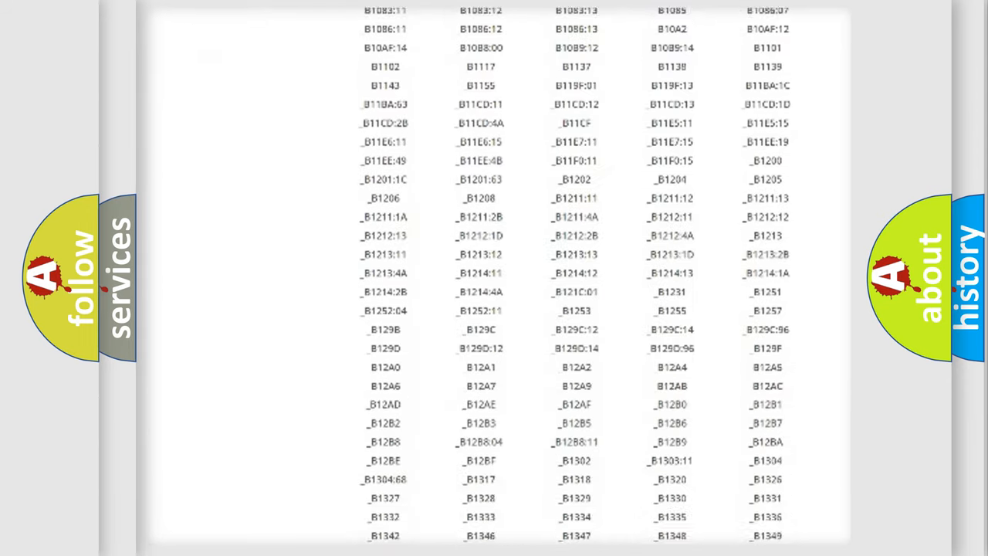
{"action": "scroll", "scroll_direction": "down", "scroll_amount": 3}
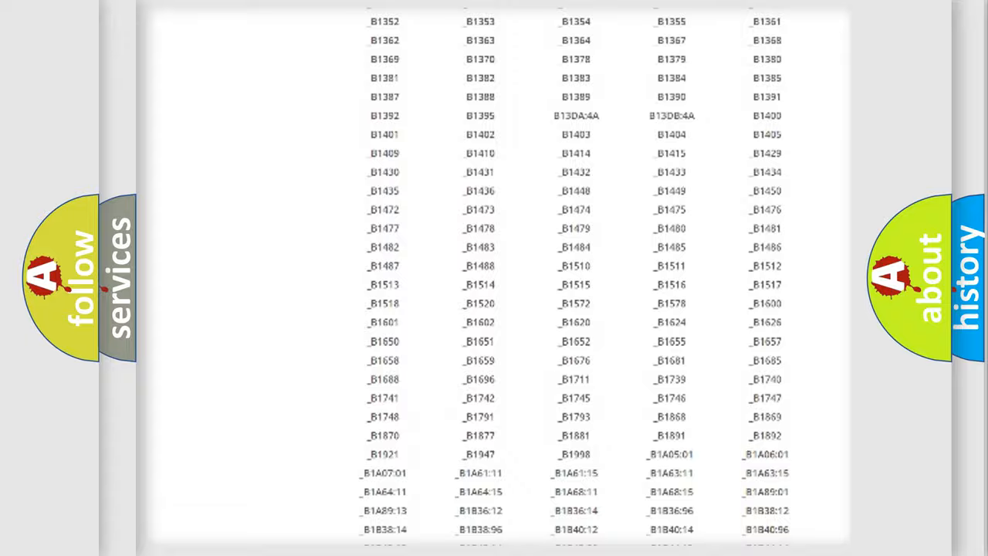